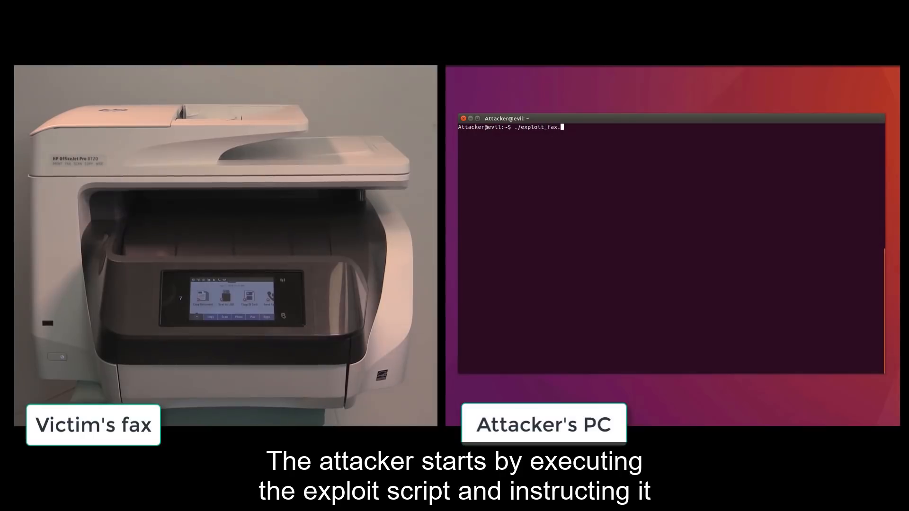
{"action": "type", "text": "py 544"}
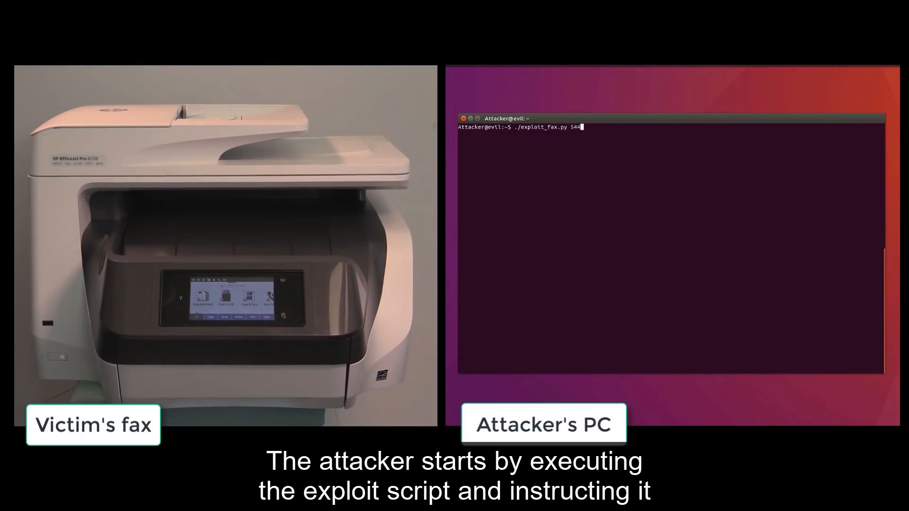